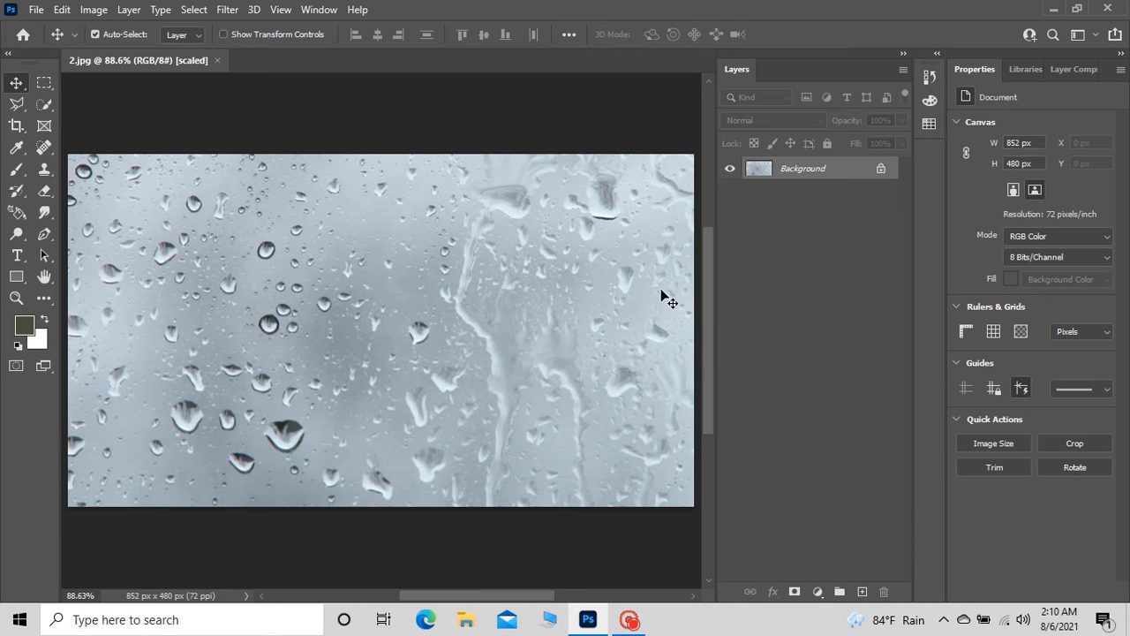
pyautogui.moveTo(678, 300)
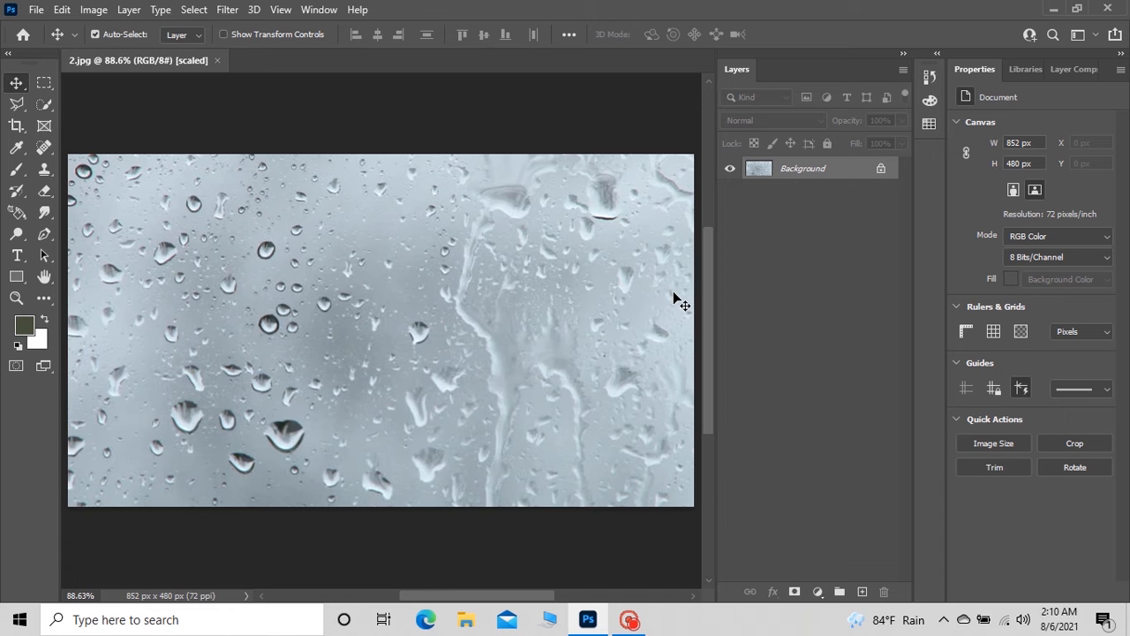
pyautogui.moveTo(872, 128)
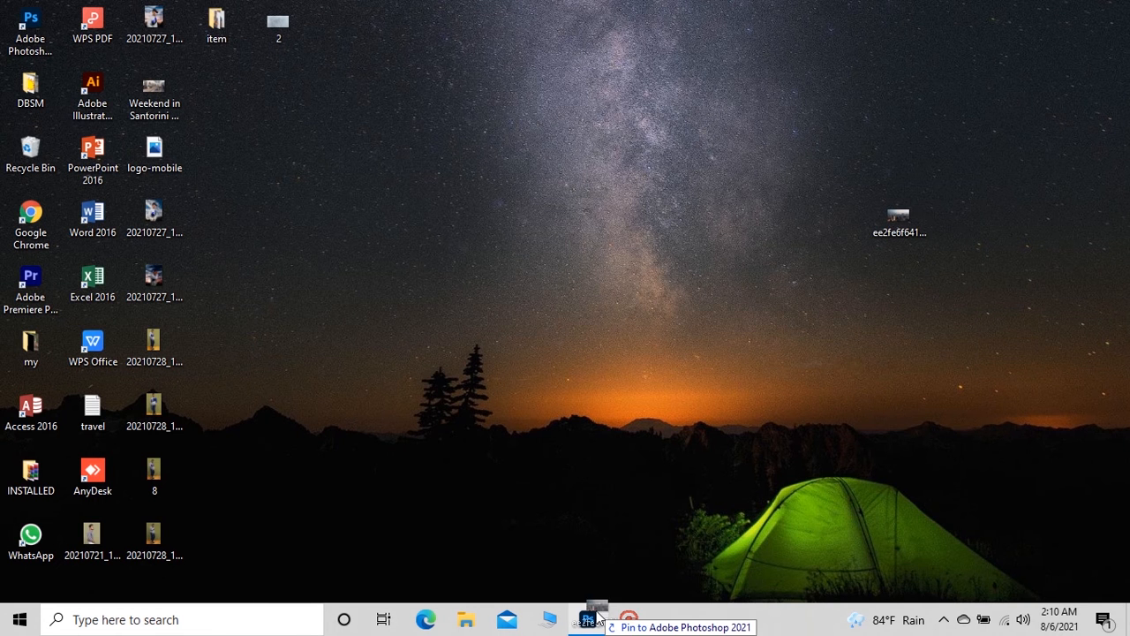
# Drop the city skyline photo onto the document and commit it as a smart object layer
pyautogui.click(586, 618)
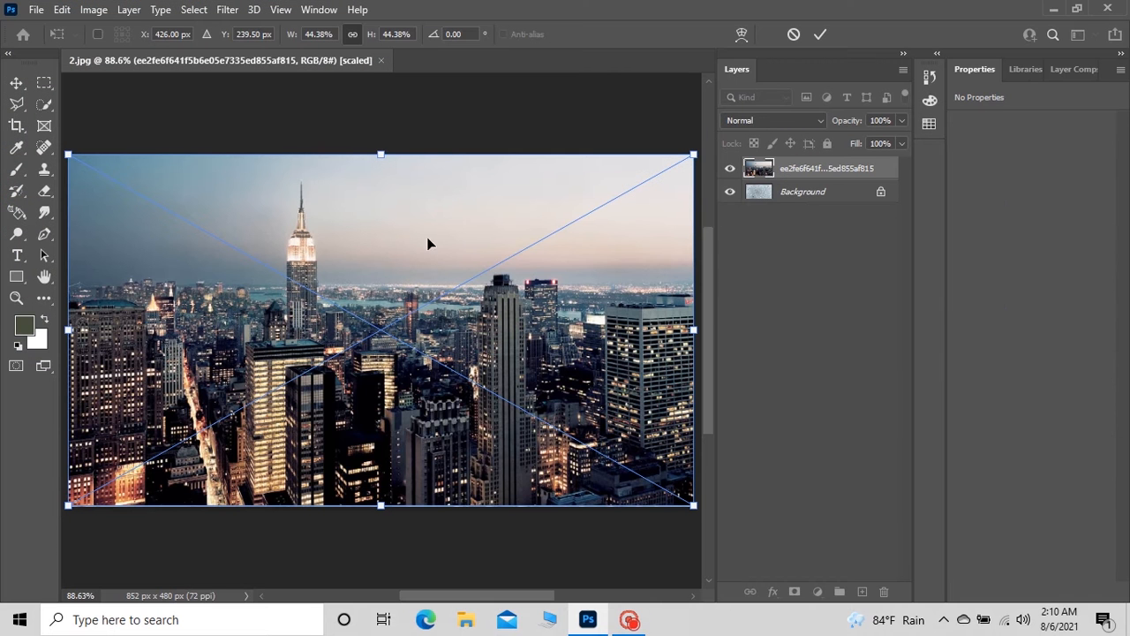
pyautogui.moveTo(597, 141)
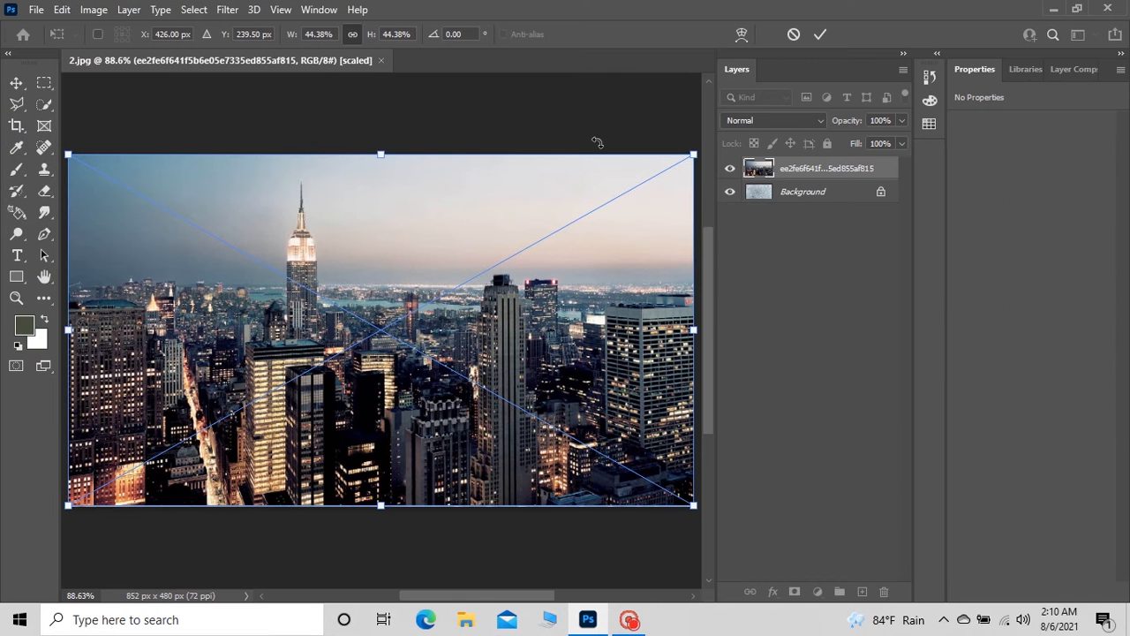
pyautogui.click(819, 35)
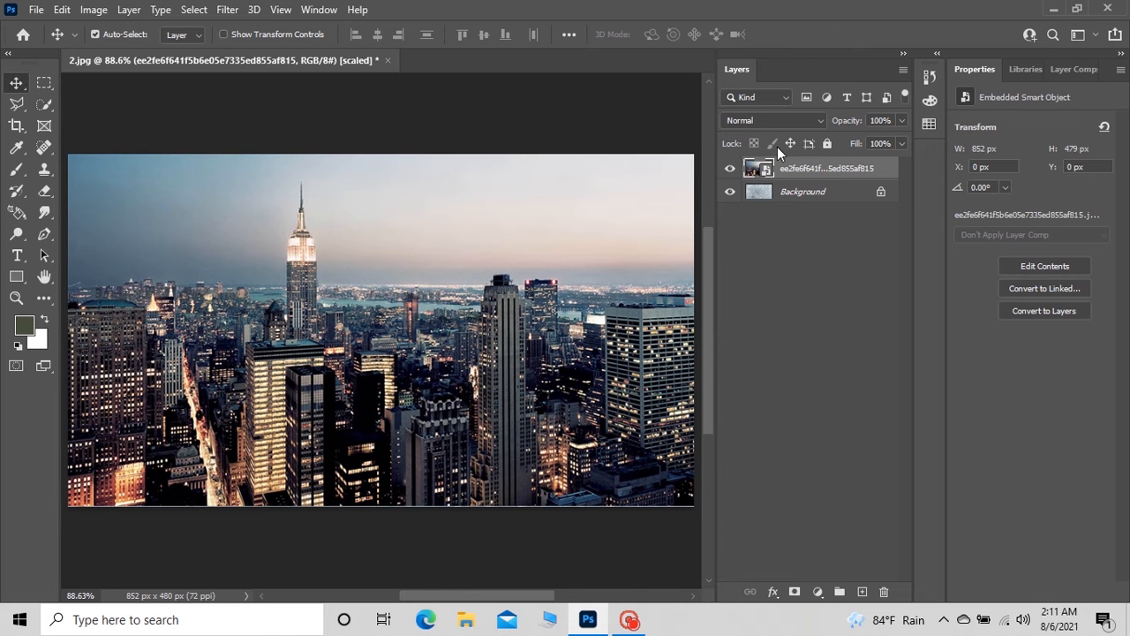
pyautogui.rightClick(826, 168)
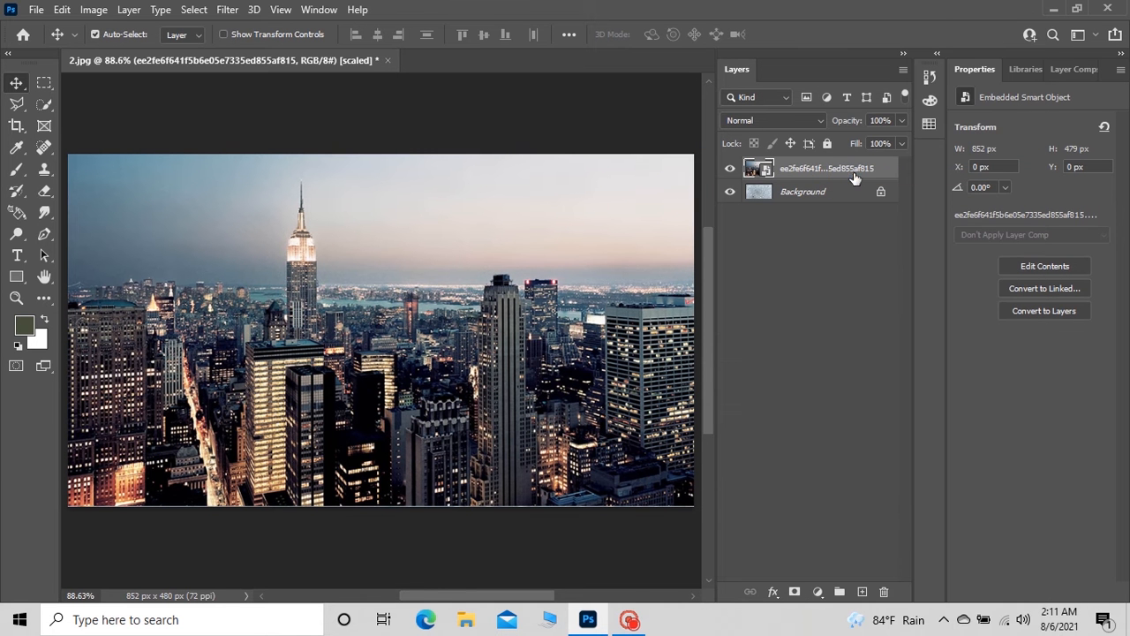
# Apply a Gaussian Blur smart filter to the city skyline layer
pyautogui.click(226, 10)
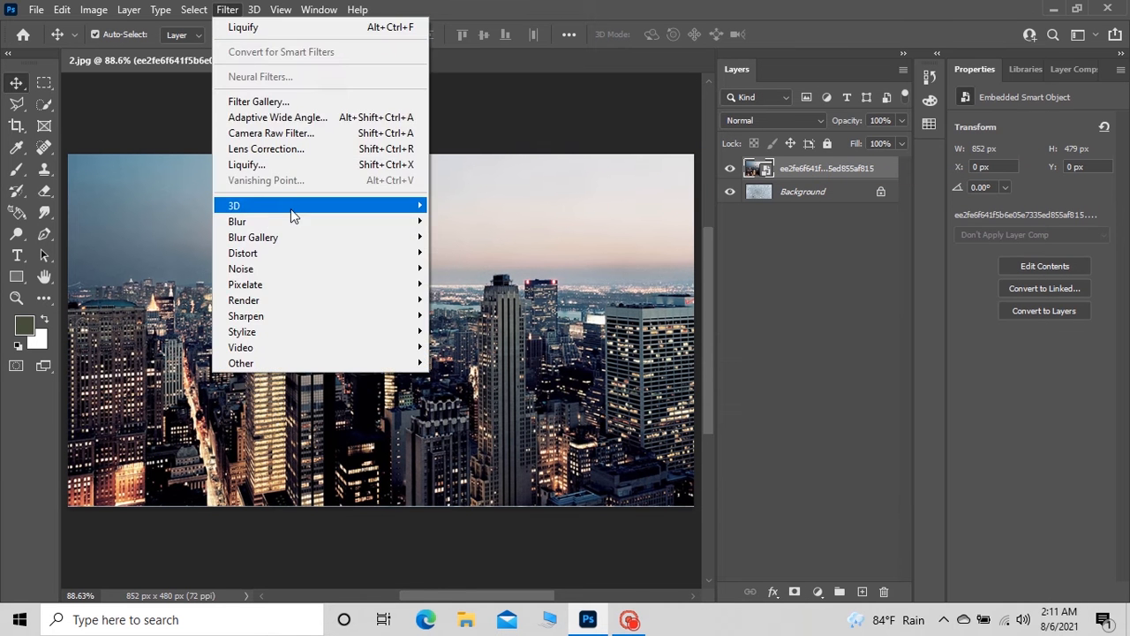
pyautogui.click(237, 222)
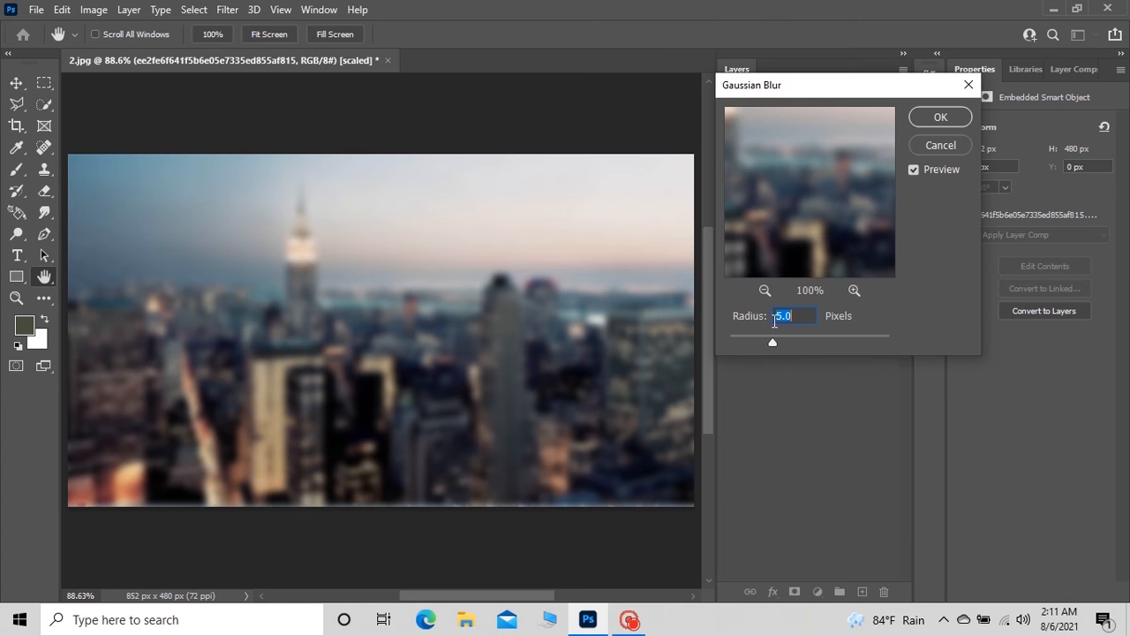
pyautogui.click(939, 116)
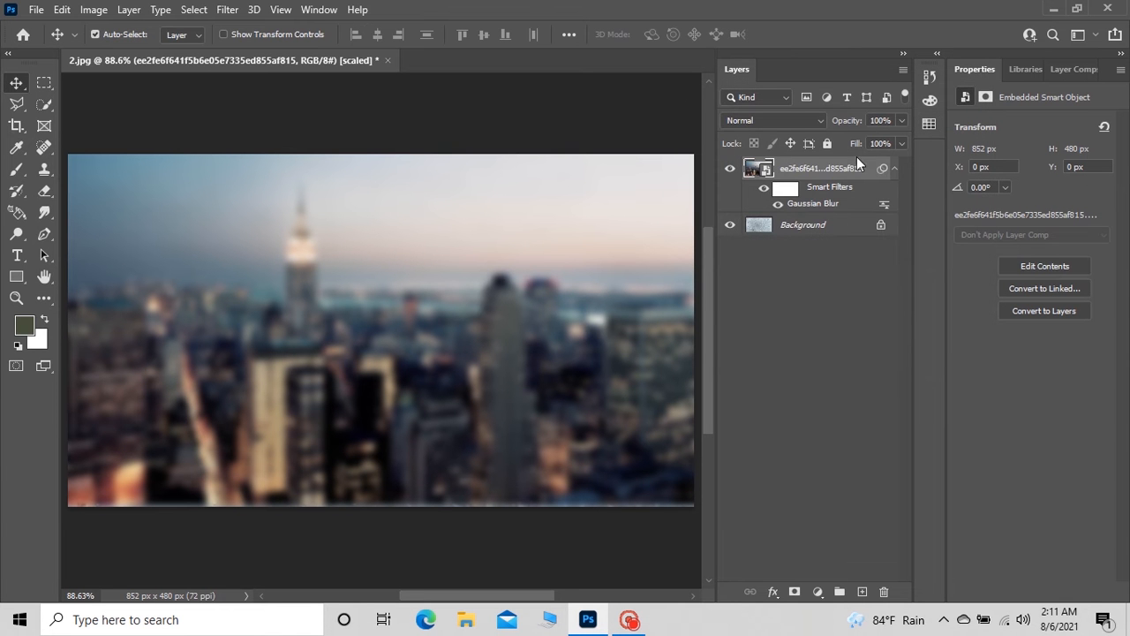
pyautogui.moveTo(802, 180)
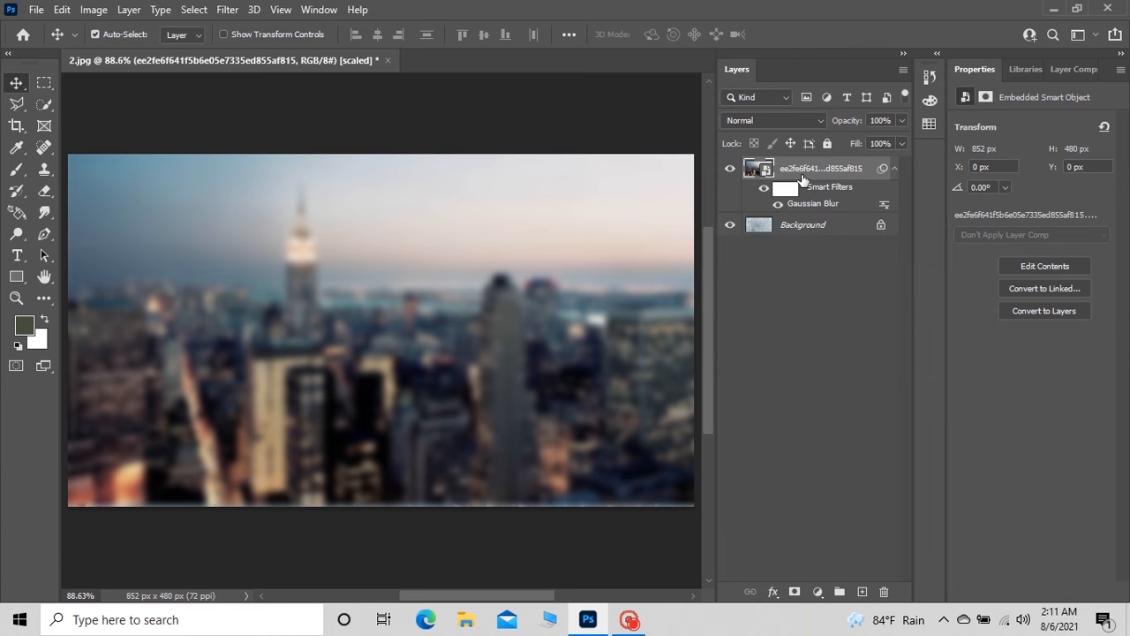
# Set the city layer to Overlay blending and select the Background layer
pyautogui.click(774, 121)
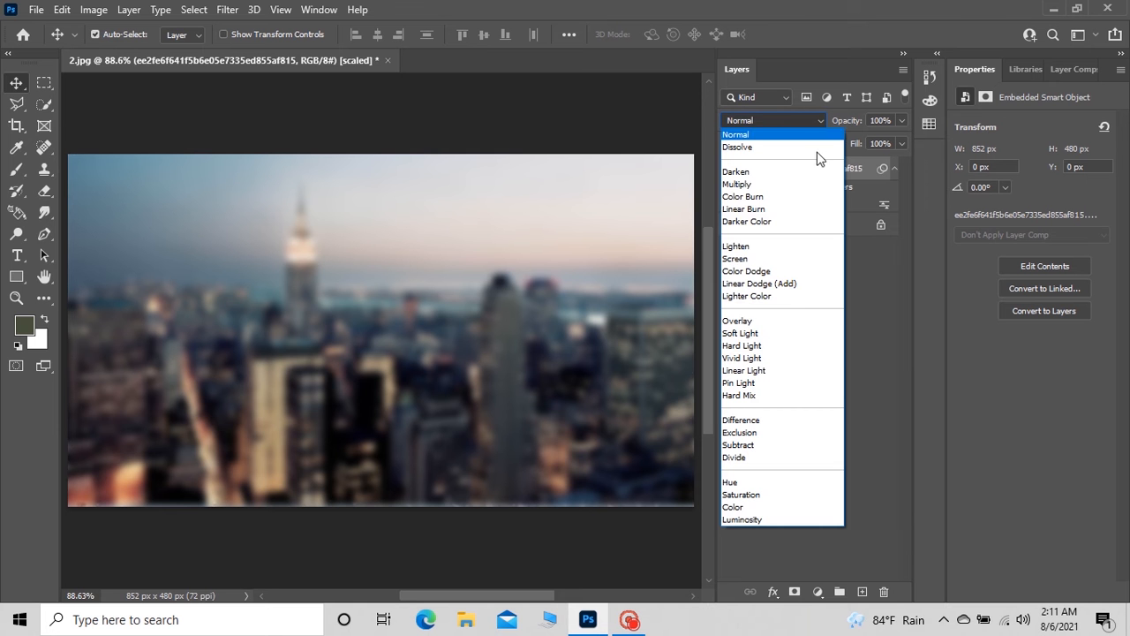
pyautogui.click(738, 320)
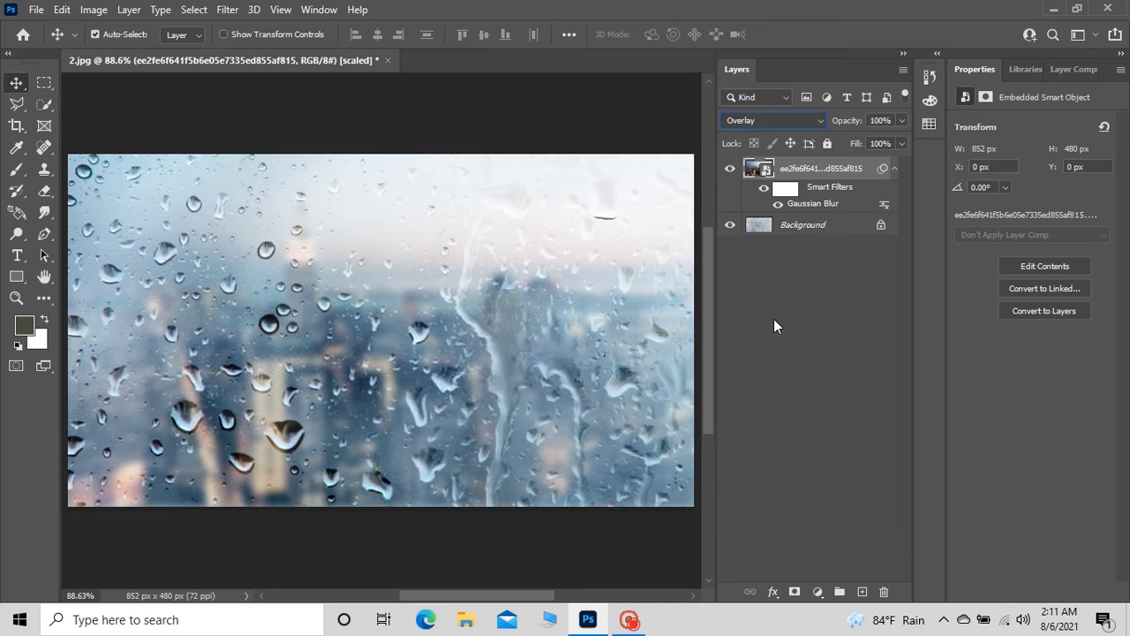
pyautogui.click(802, 224)
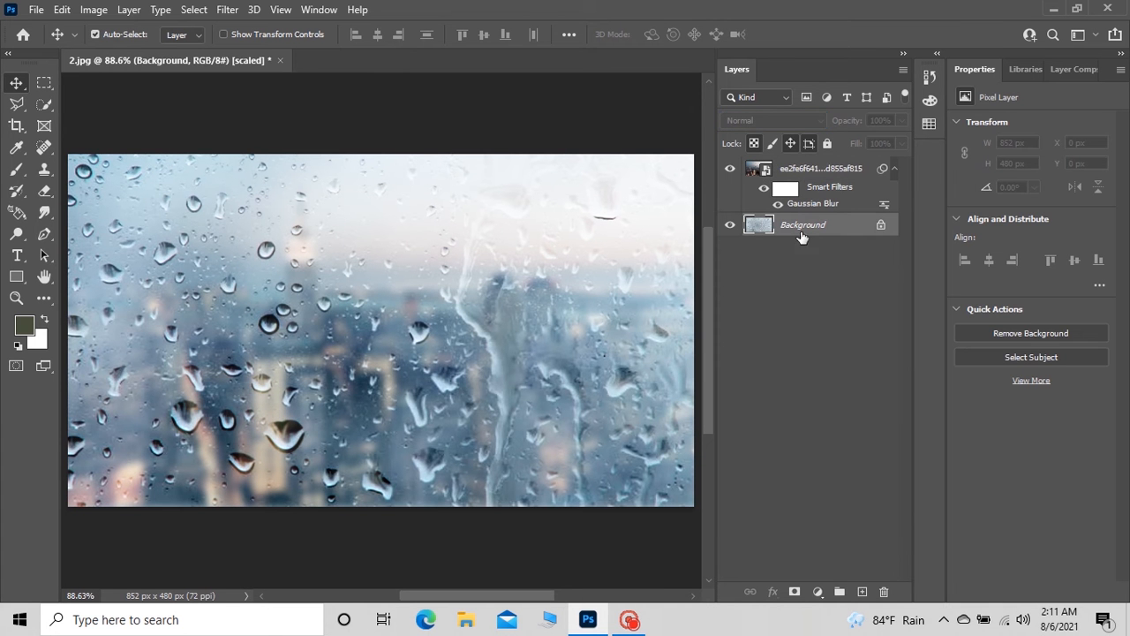
# Add the word GIRL in black Monotype Corsiva and enlarge it across the image
pyautogui.click(16, 255)
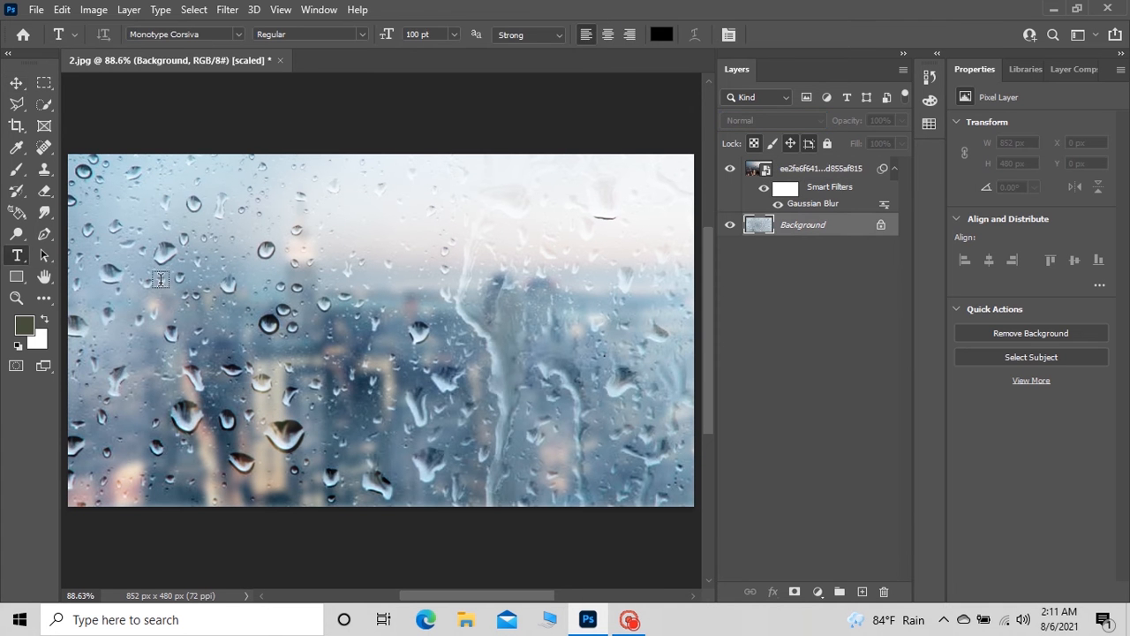
pyautogui.moveTo(135, 310)
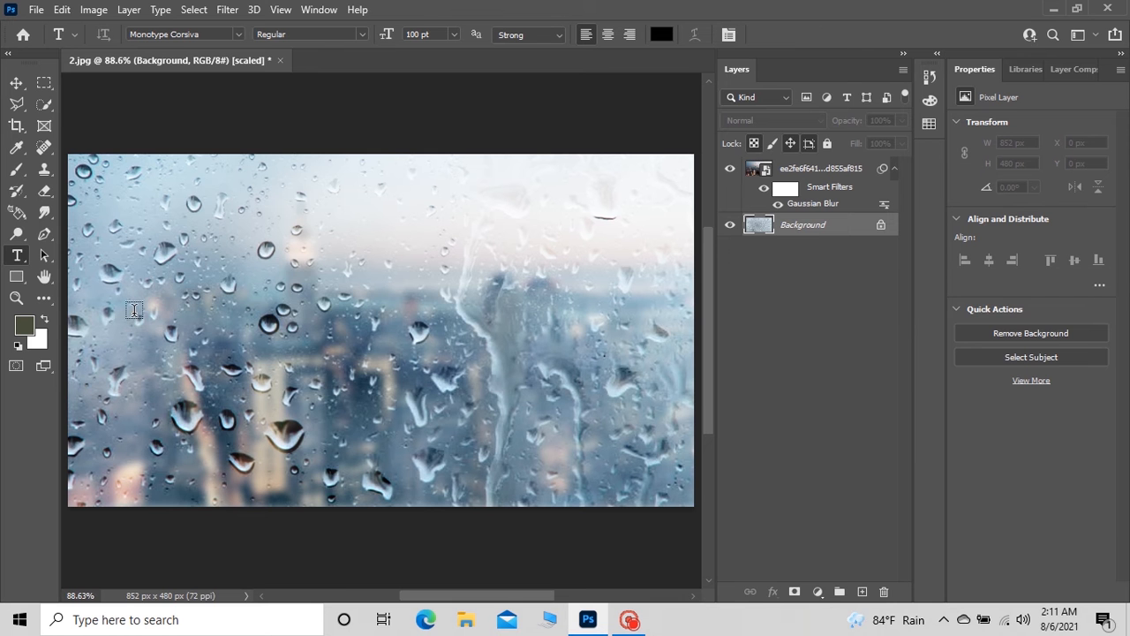
pyautogui.write('GIRL')
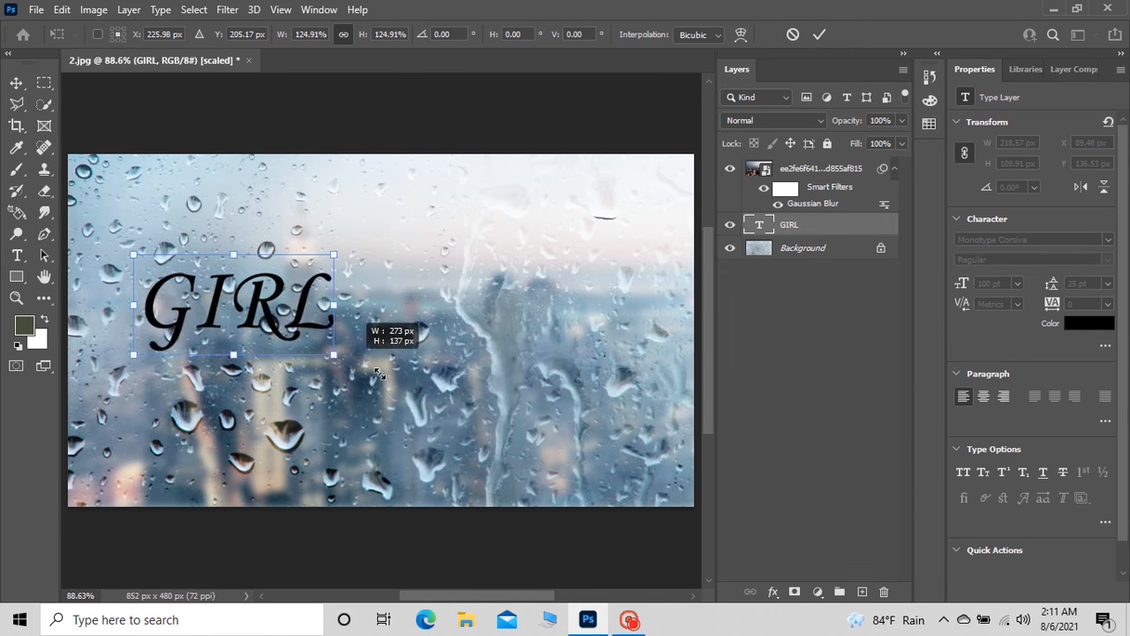
pyautogui.moveTo(331, 354); pyautogui.dragTo(561, 424)
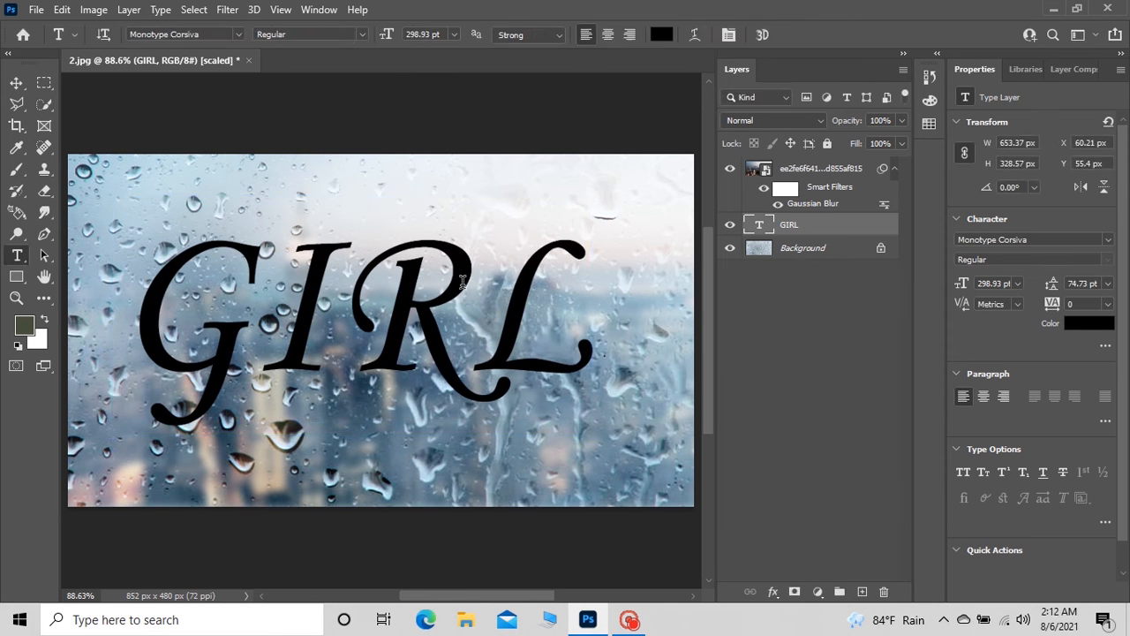
pyautogui.click(16, 83)
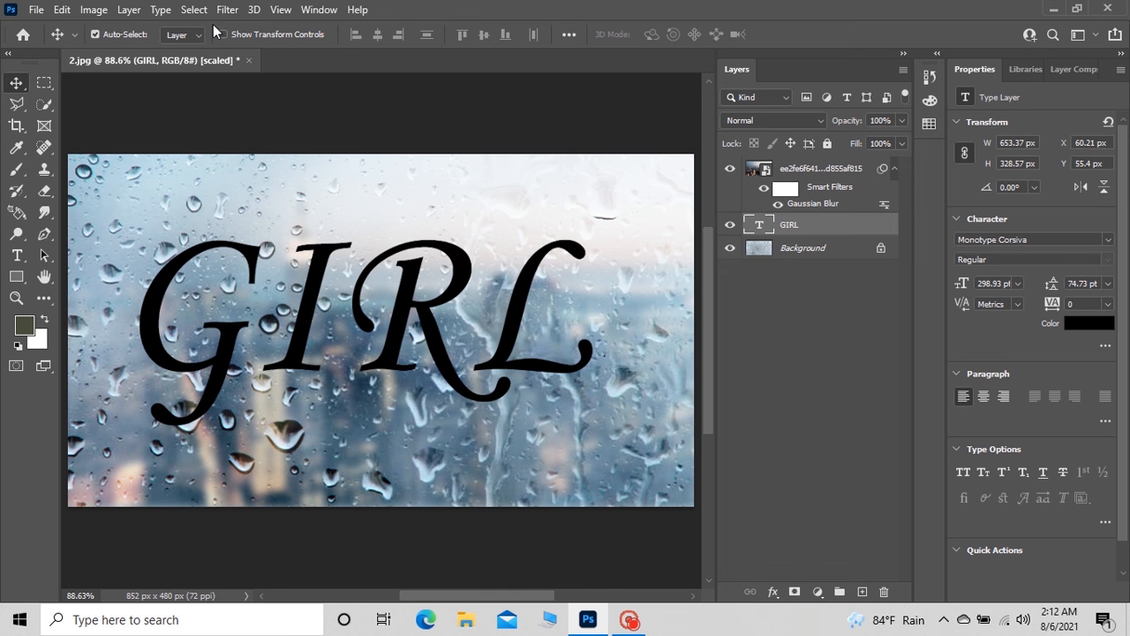
# Apply Liquify to GIRL, warping drips down from the letters' lower edges
pyautogui.click(226, 11)
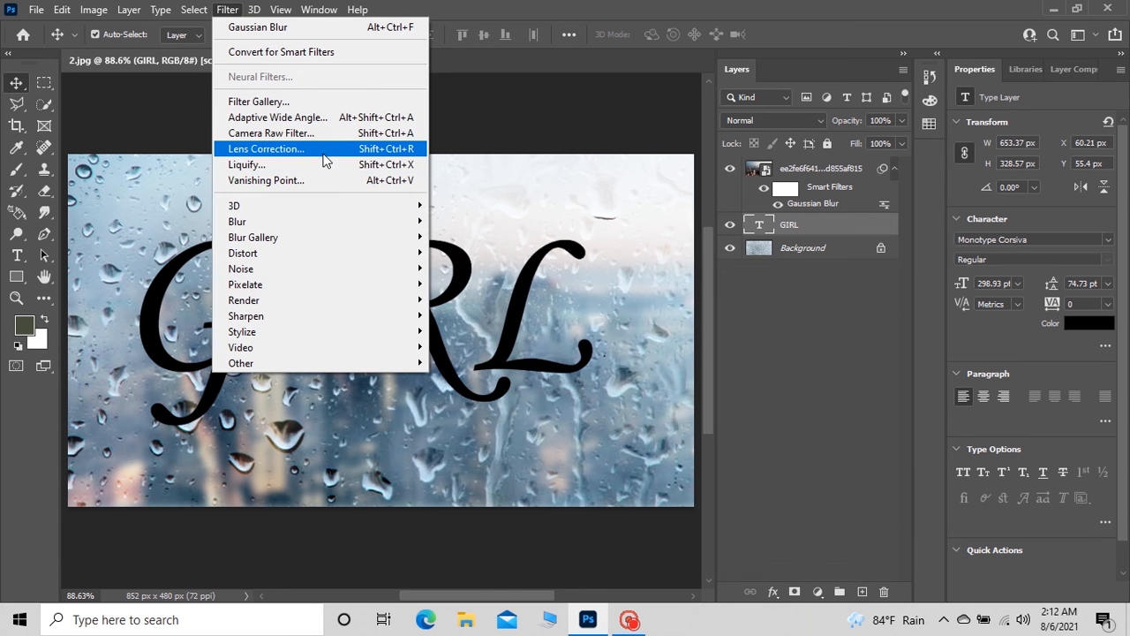
pyautogui.click(264, 148)
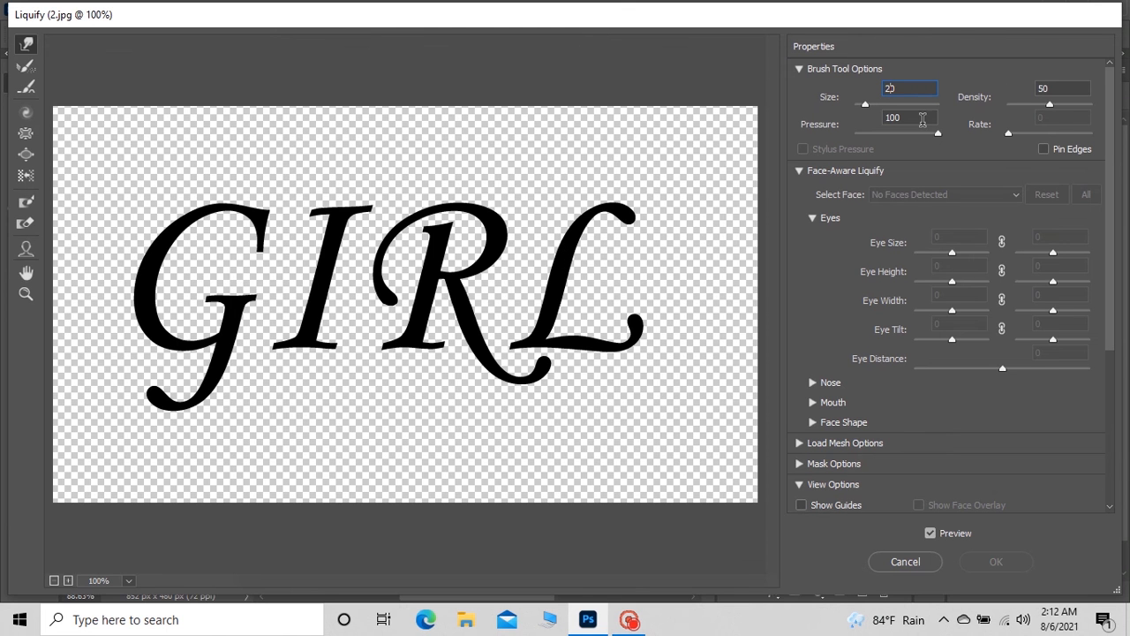
pyautogui.moveTo(39, 385)
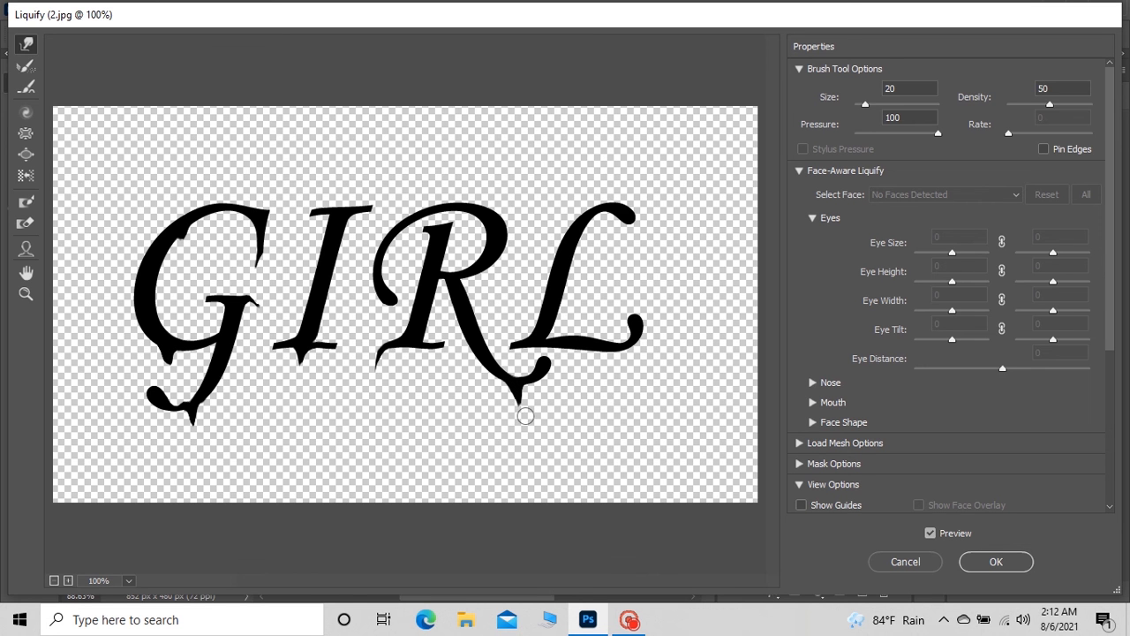
pyautogui.moveTo(526, 415); pyautogui.dragTo(451, 269)
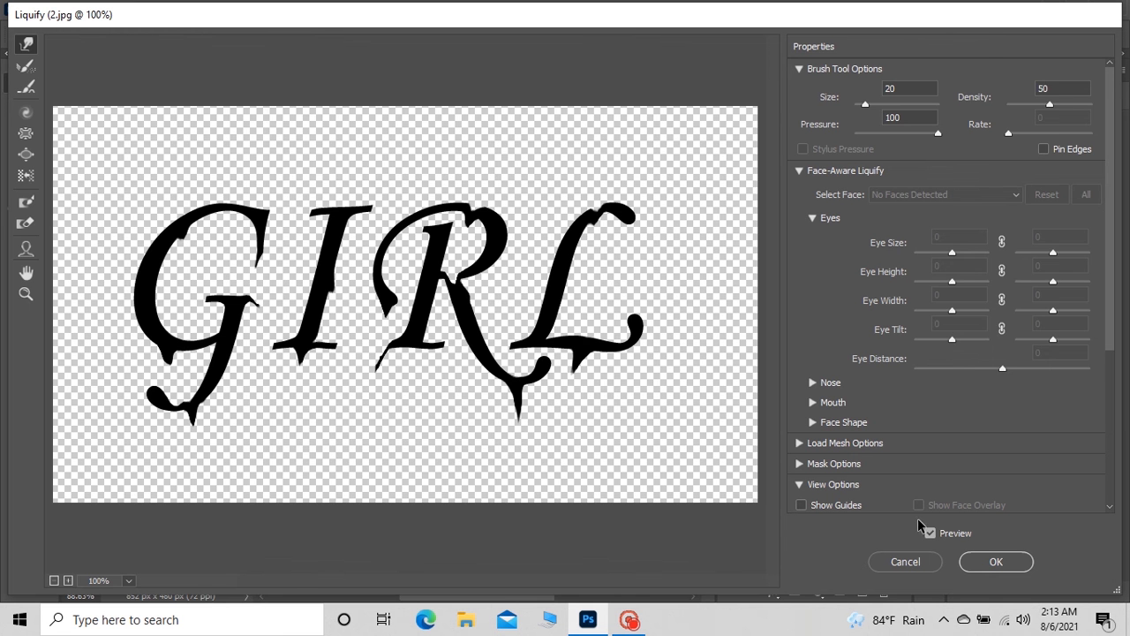
pyautogui.click(996, 561)
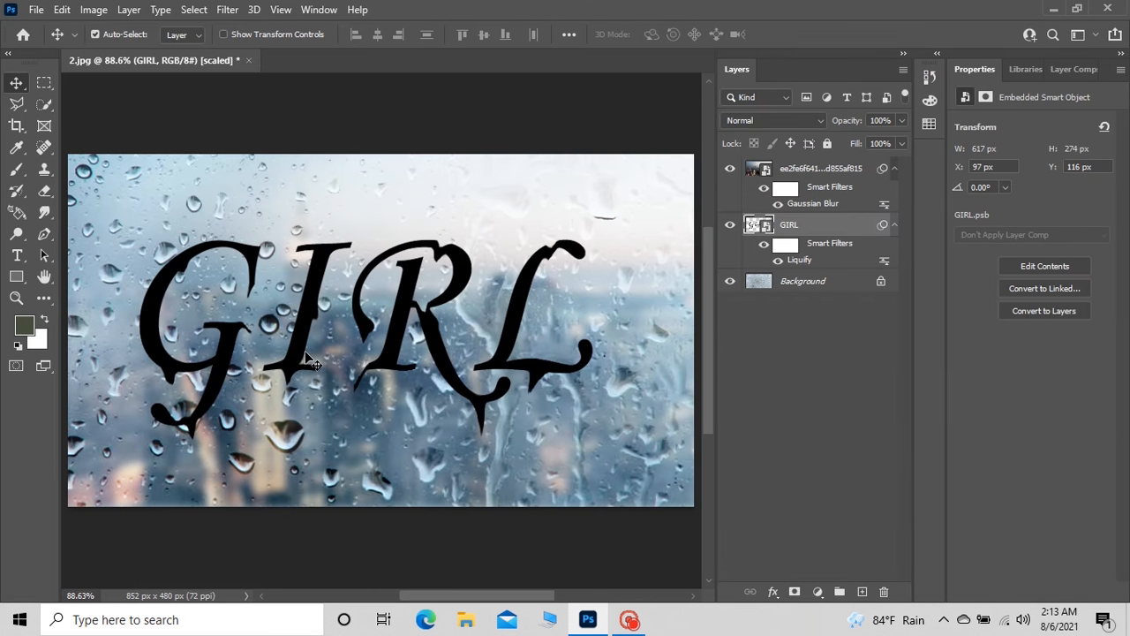
pyautogui.moveTo(798, 239)
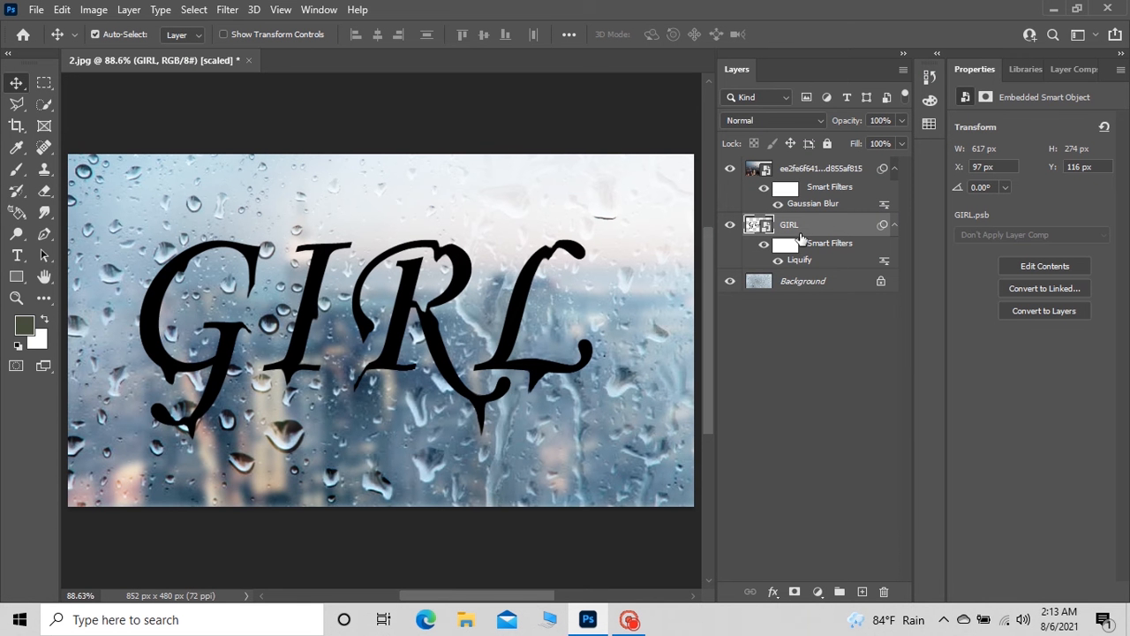
# Set the dripping GIRL layer to Overlay blending
pyautogui.click(770, 120)
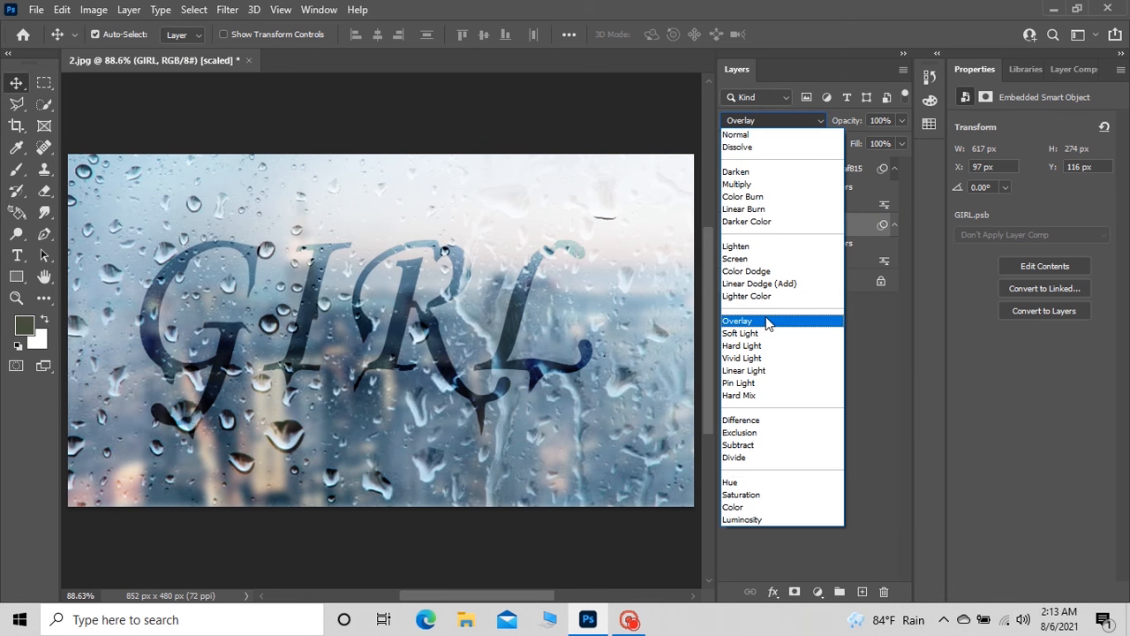
pyautogui.click(738, 321)
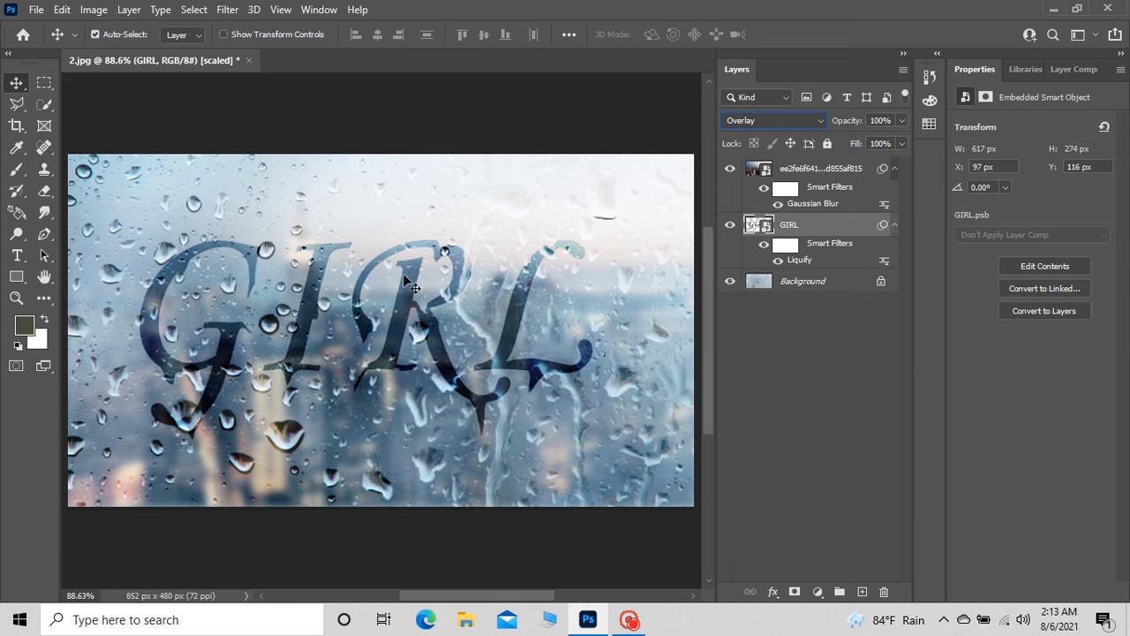